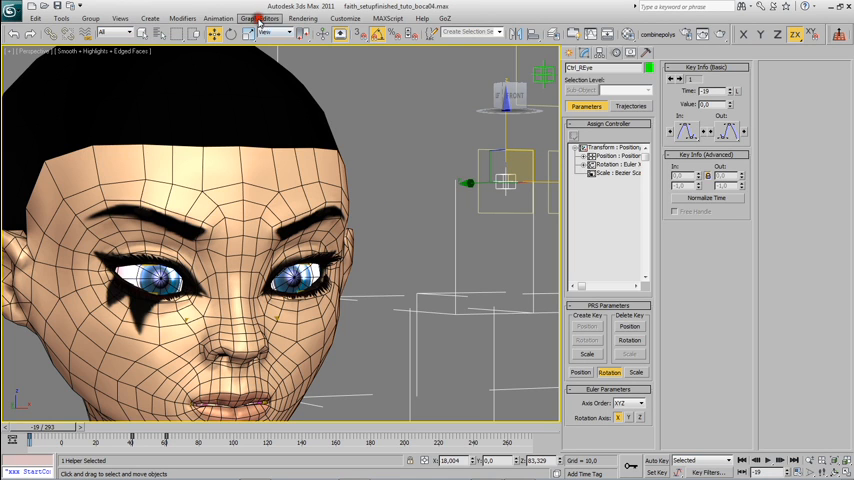
- From the Animation menu bring up Reaction Manager and add Ctrl_REye position axes as two masters
click(216, 18)
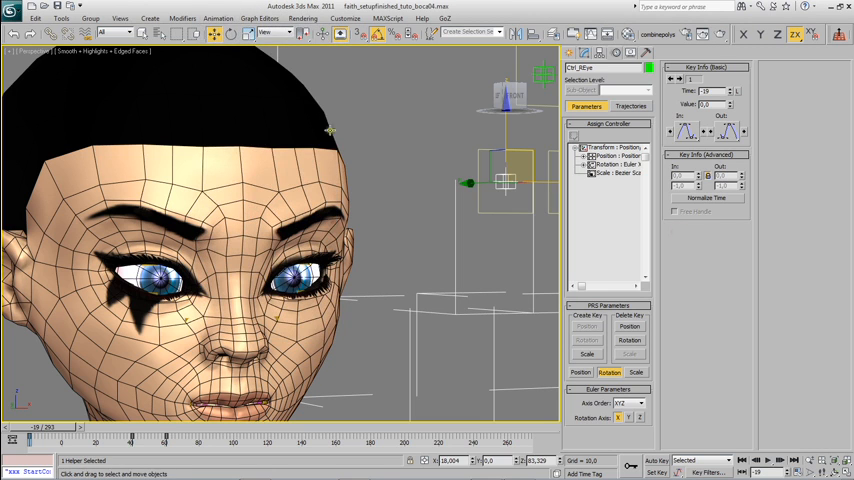
click(218, 18)
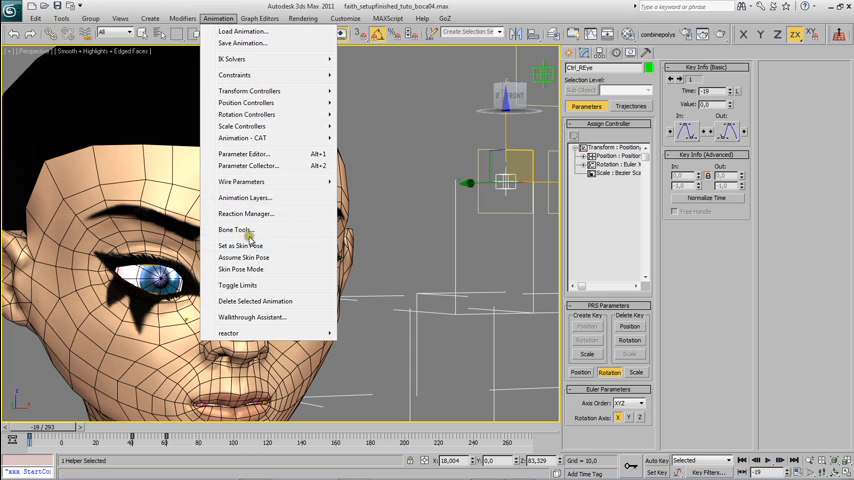
mouse_move(244, 212)
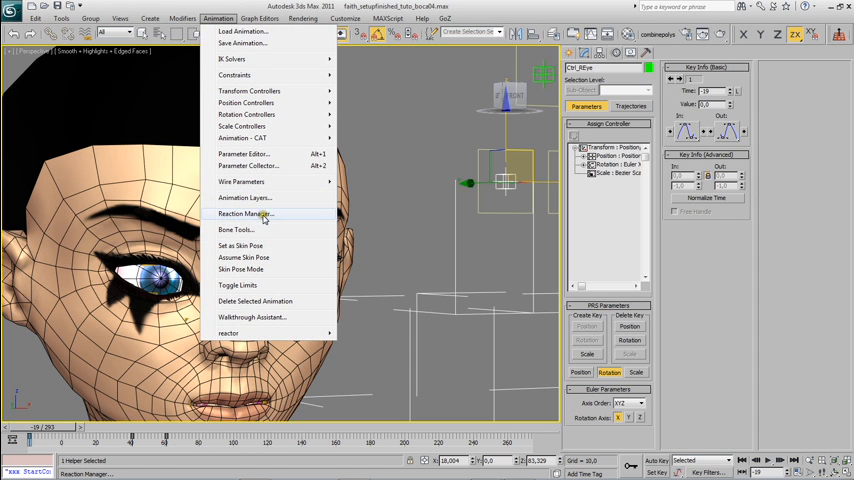
click(244, 212)
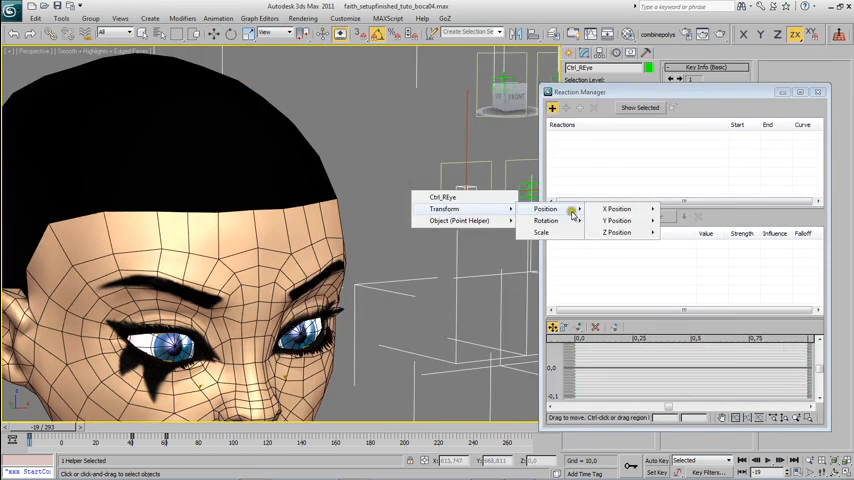
mouse_move(616, 208)
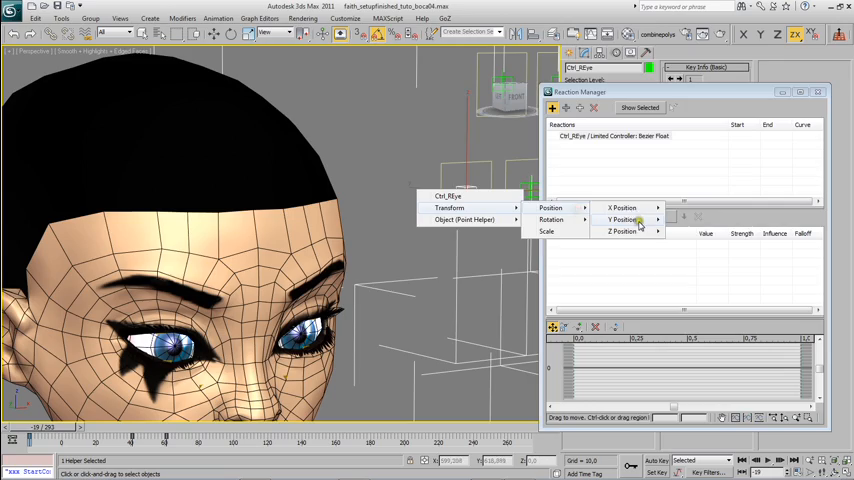
click(622, 232)
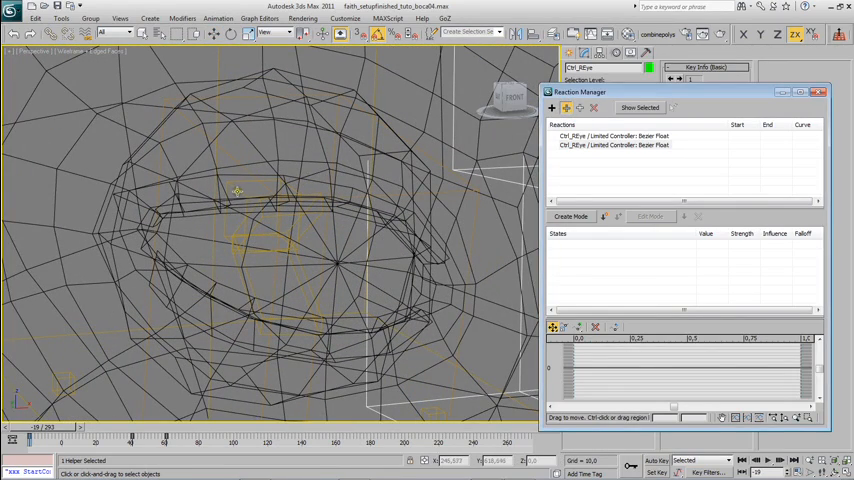
- Add the CATRig_REye bone's Setup layer Y Rotation as slave of the first master
right_click(236, 190)
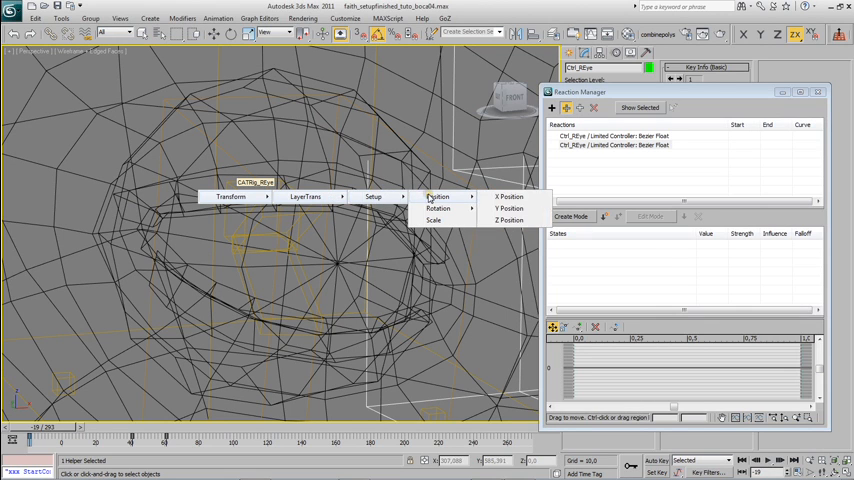
mouse_move(438, 208)
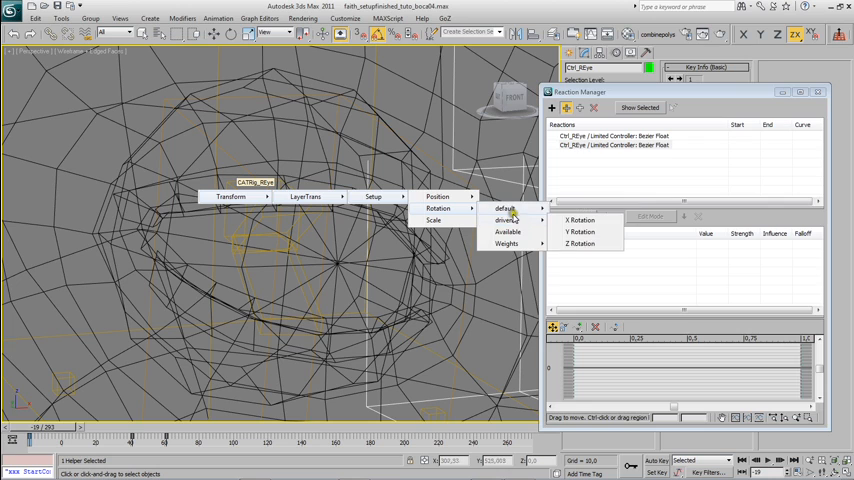
mouse_move(504, 220)
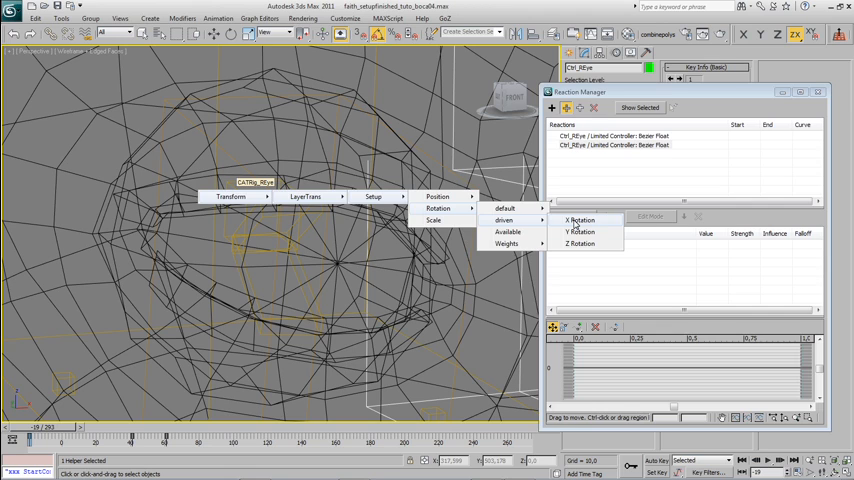
click(580, 220)
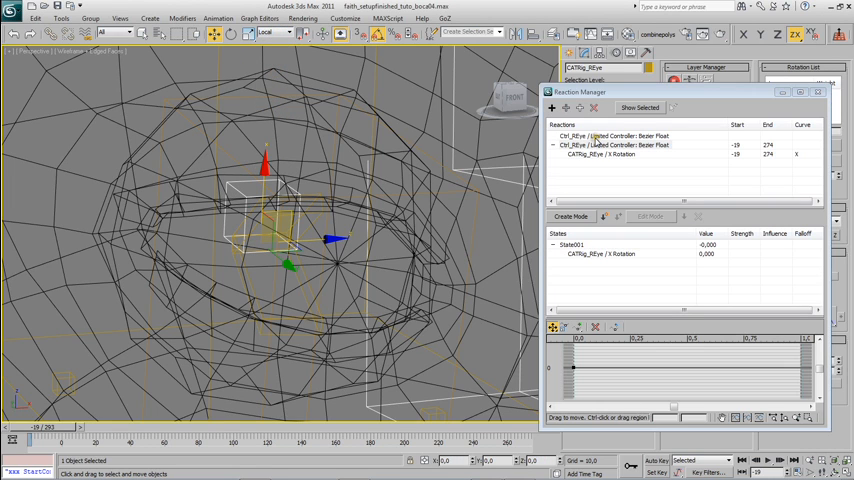
- Delete the eye-bone slave entry, check both Ctrl_REye masters and move the window aside
click(610, 144)
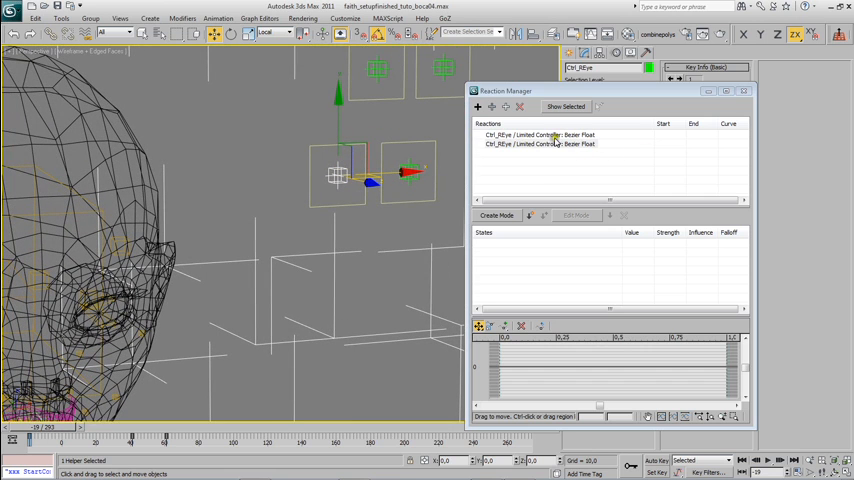
click(540, 136)
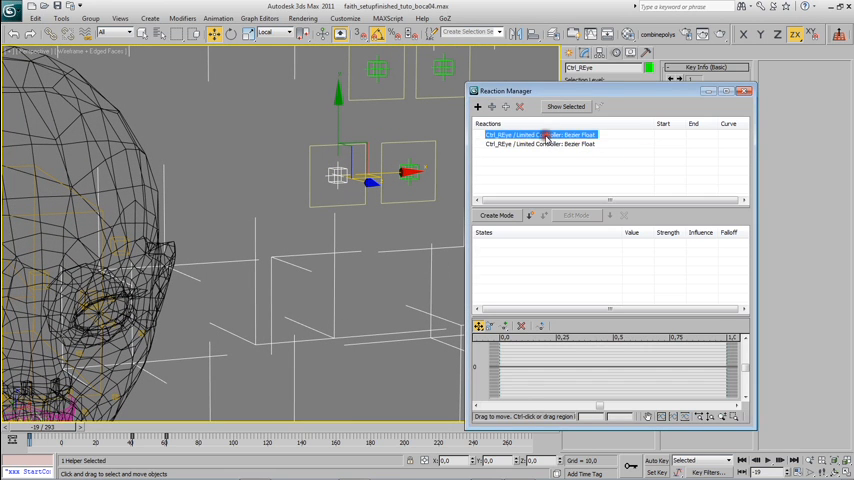
click(540, 144)
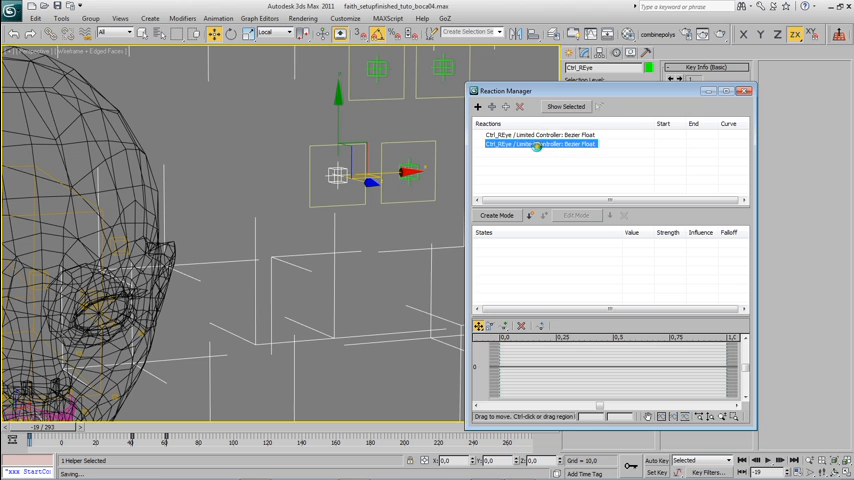
click(540, 136)
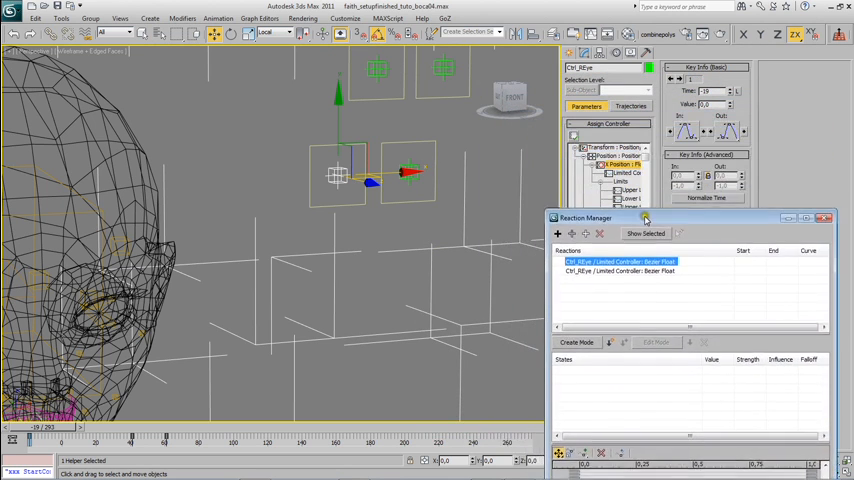
drag(584, 216, 564, 256)
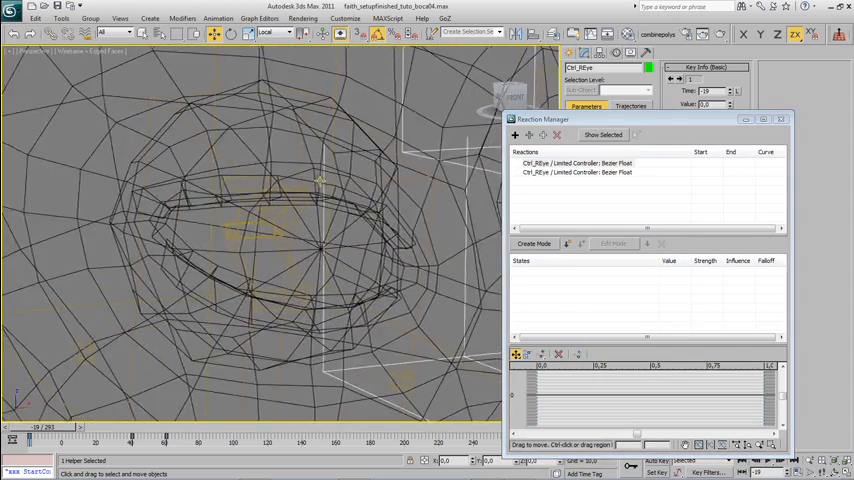
- Slave CATRig_REye's X Rotation to the first master and its Z Rotation to the second
click(576, 162)
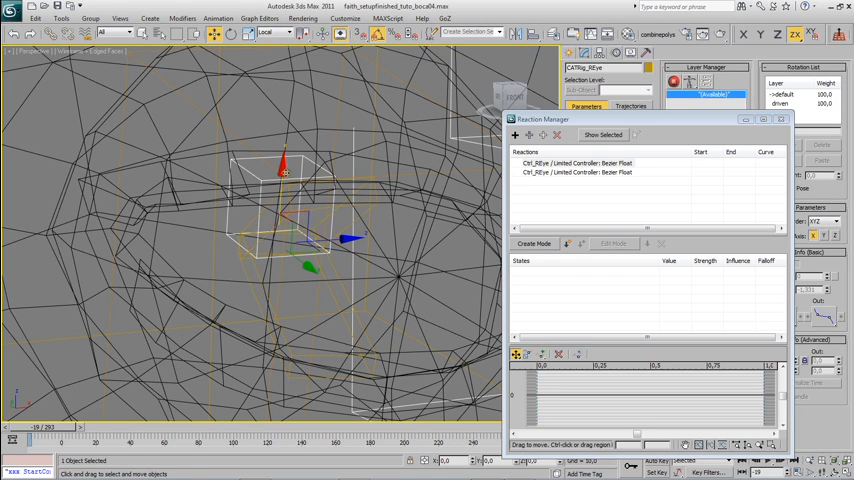
click(576, 164)
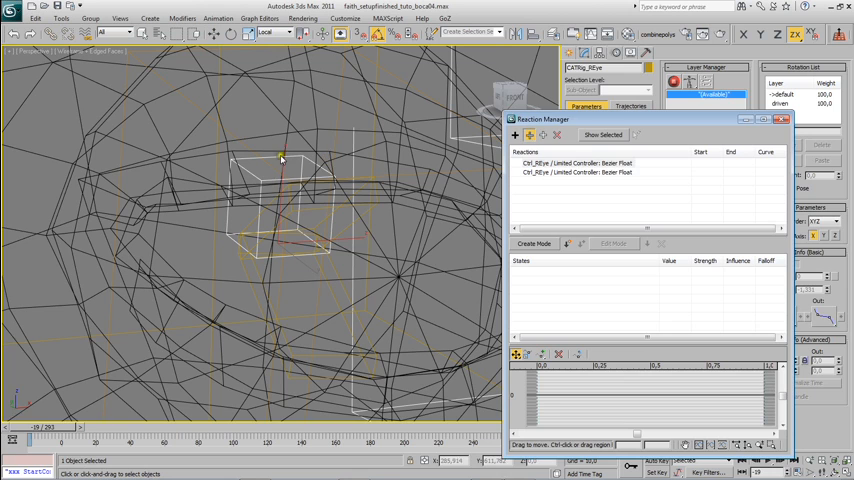
right_click(284, 156)
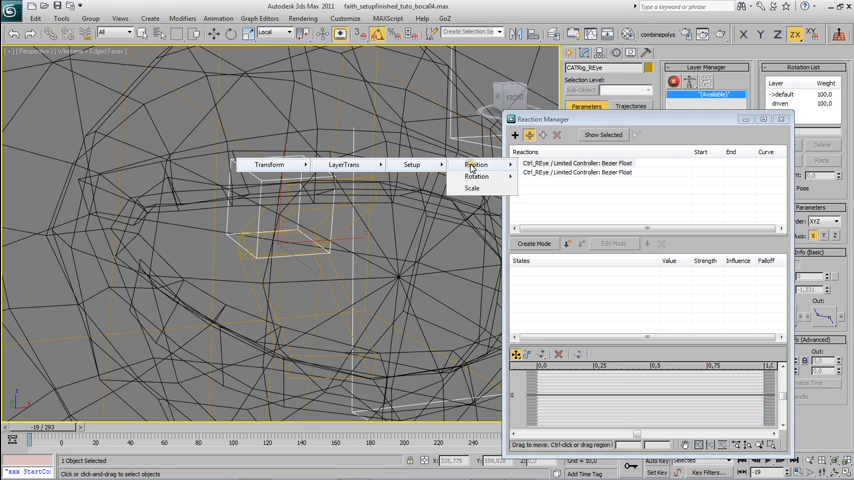
mouse_move(476, 164)
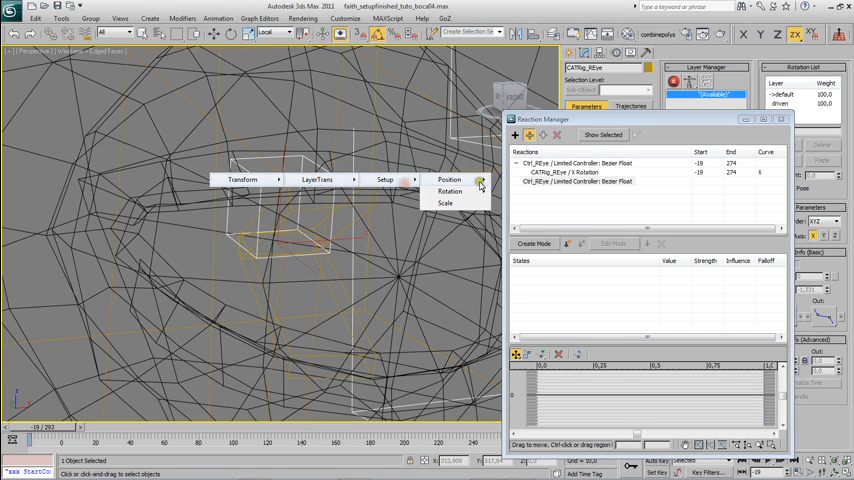
click(448, 192)
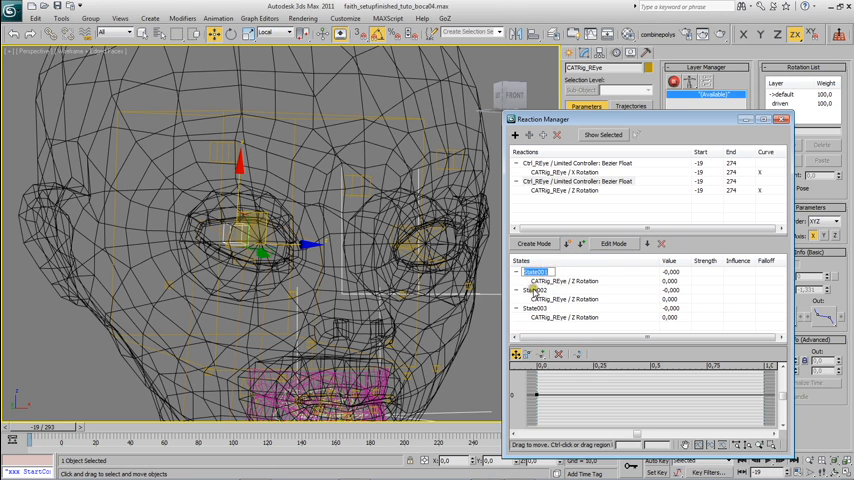
- Step through State01–State03 of the eye Z Rotation reaction and enter Edit Mode
click(536, 290)
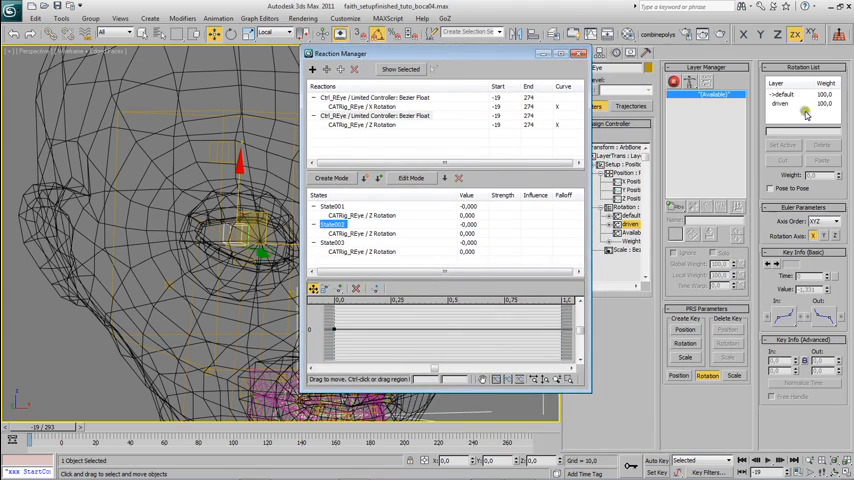
click(784, 94)
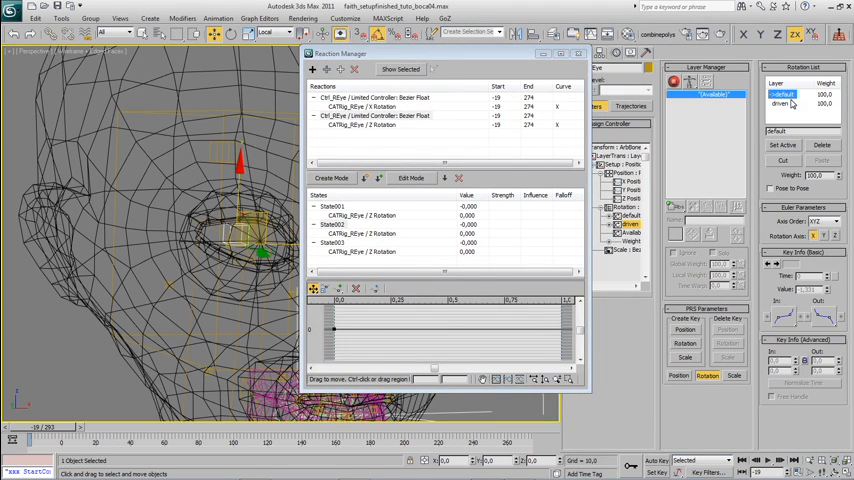
mouse_move(788, 100)
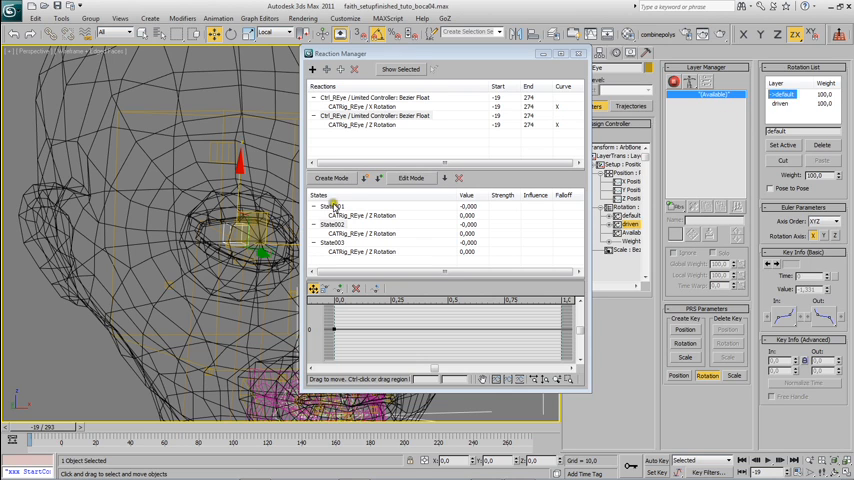
click(334, 206)
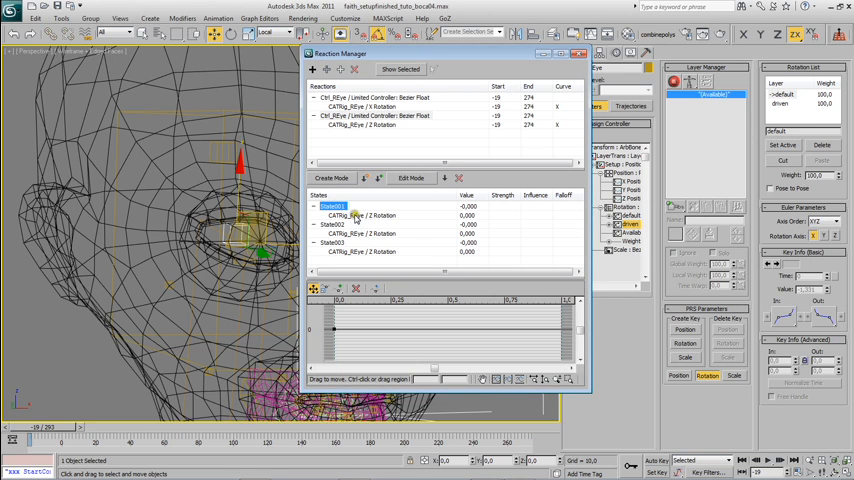
click(360, 232)
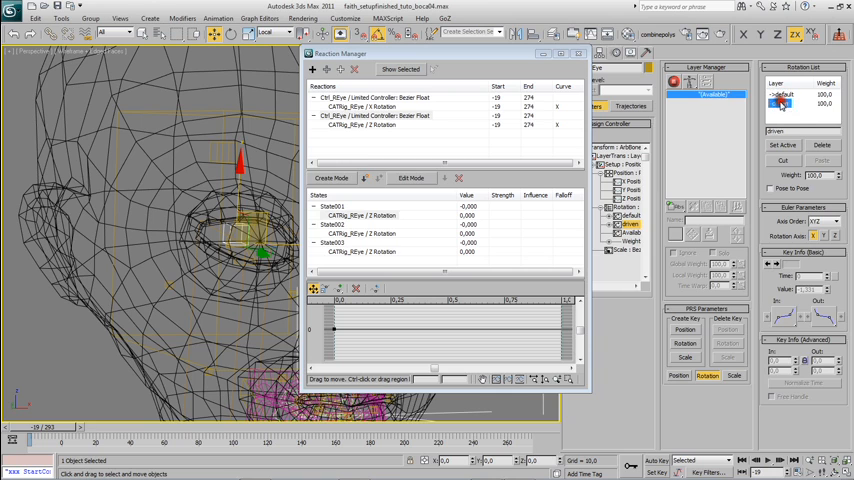
click(780, 104)
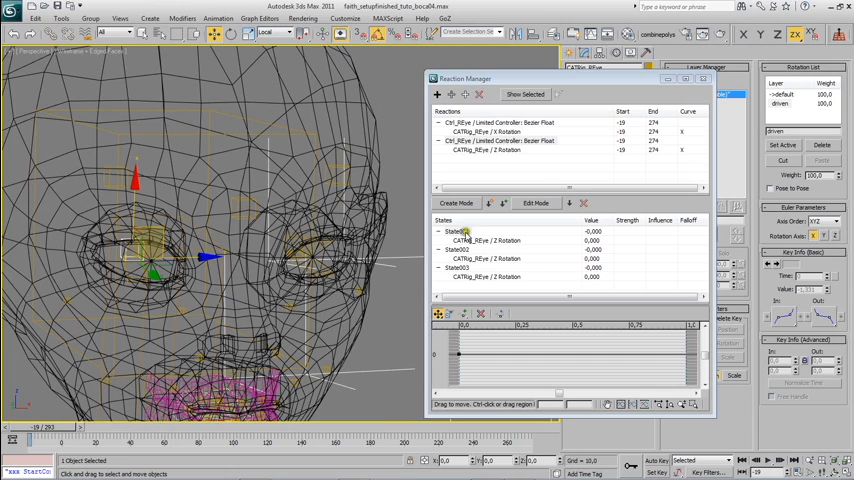
click(488, 240)
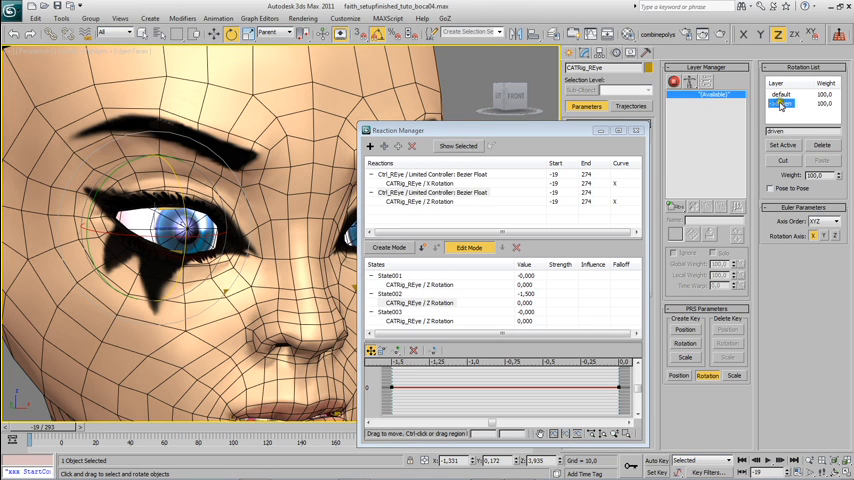
- Pose the eye bone per state to record rotation values and shape the reaction curve
click(782, 104)
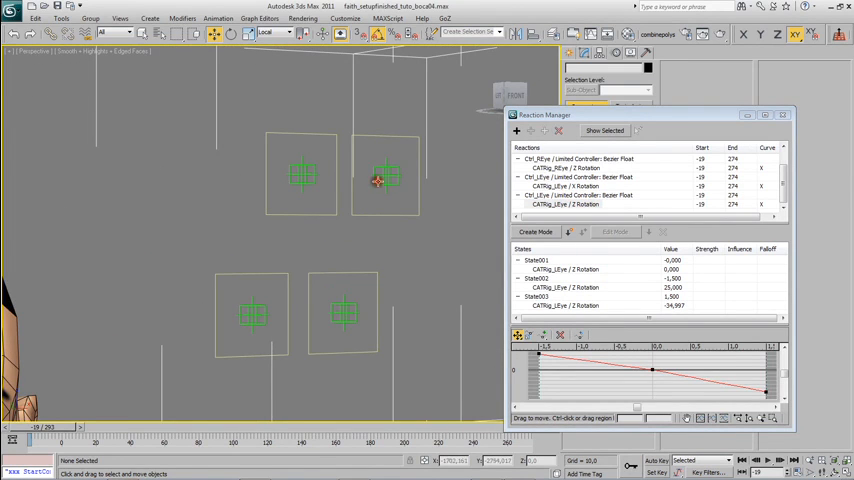
- Add Ctrl_REyelids' Position track as a master and start adding a second axis
click(384, 178)
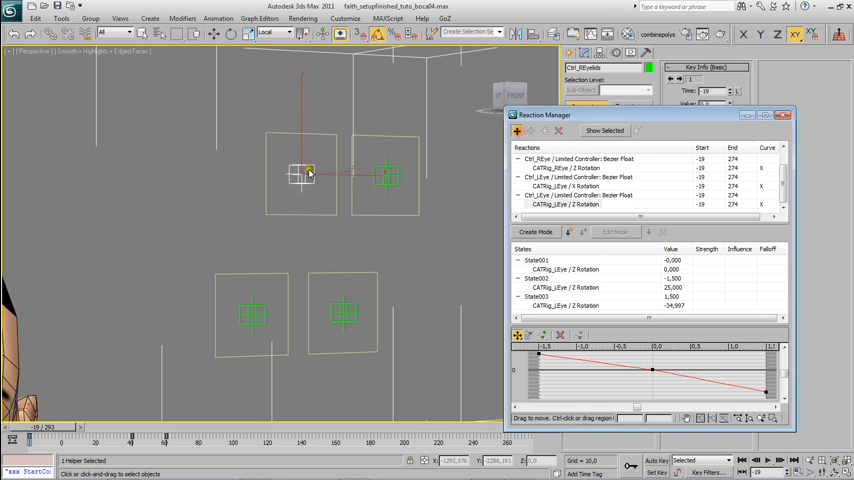
right_click(304, 176)
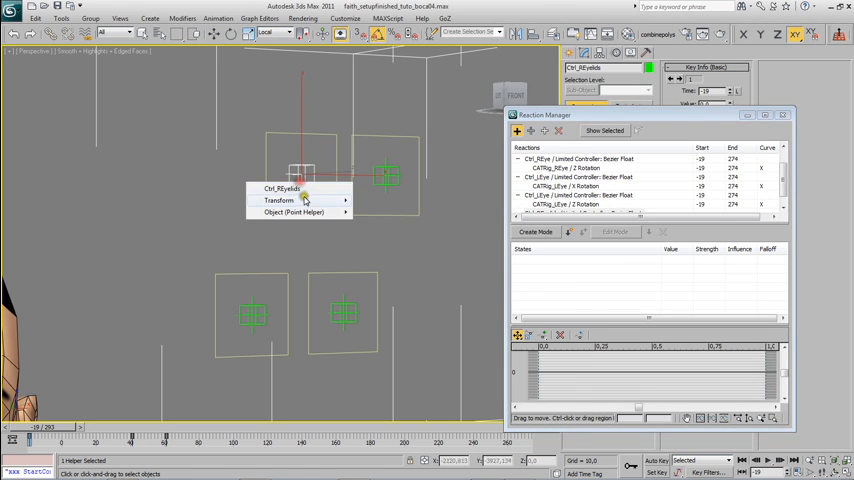
click(280, 200)
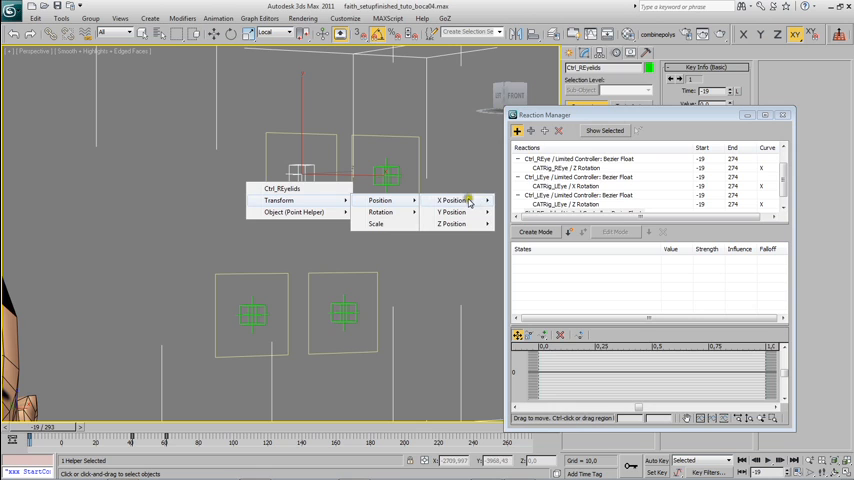
mouse_move(452, 212)
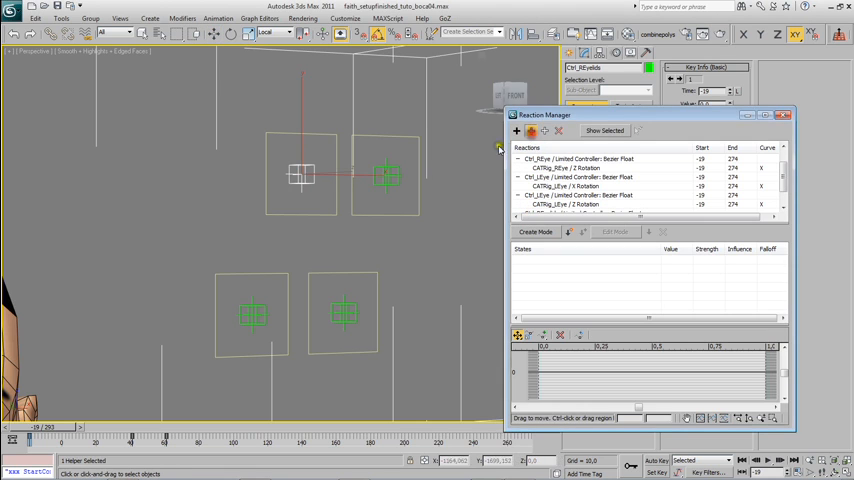
right_click(300, 176)
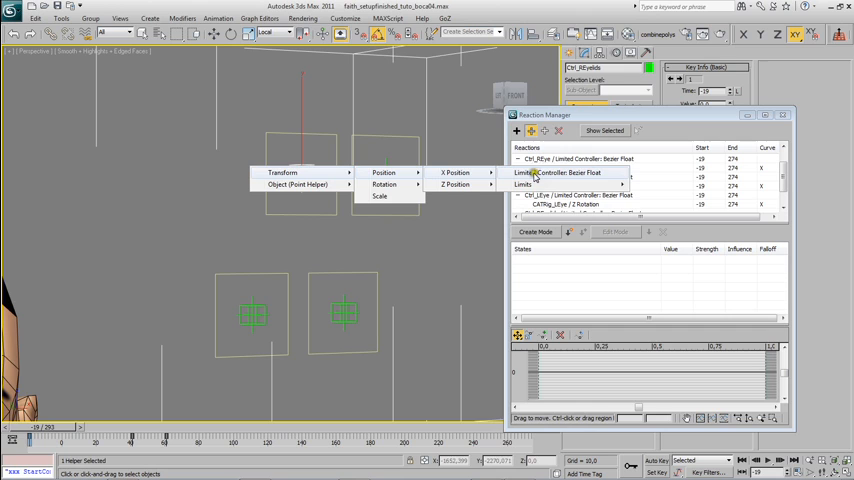
mouse_move(548, 174)
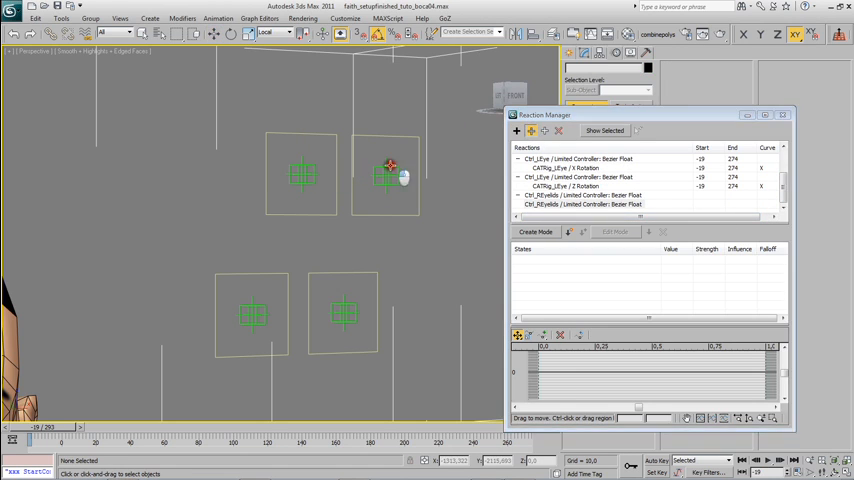
- Add Ctrl_LEyelids' position as a master and select the eyelid master entries
right_click(390, 170)
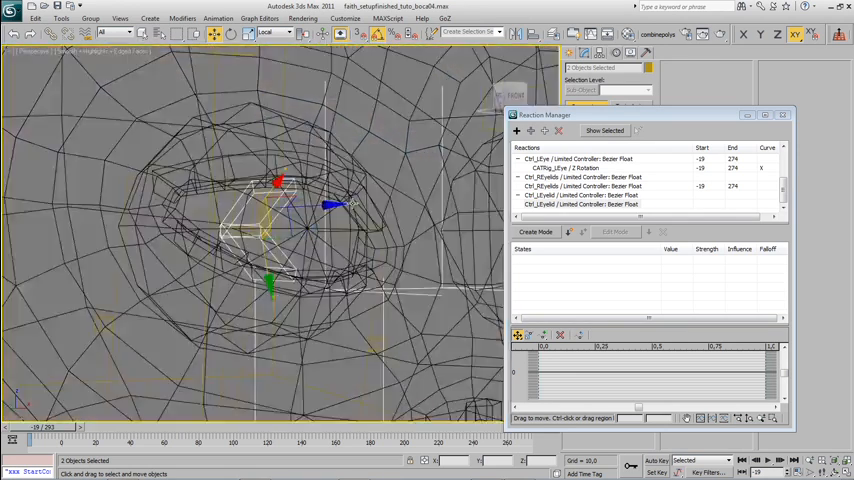
click(584, 204)
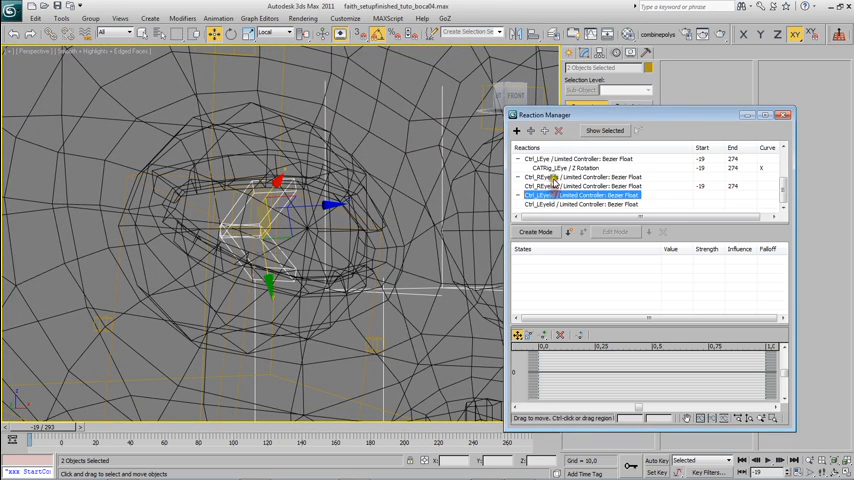
click(584, 176)
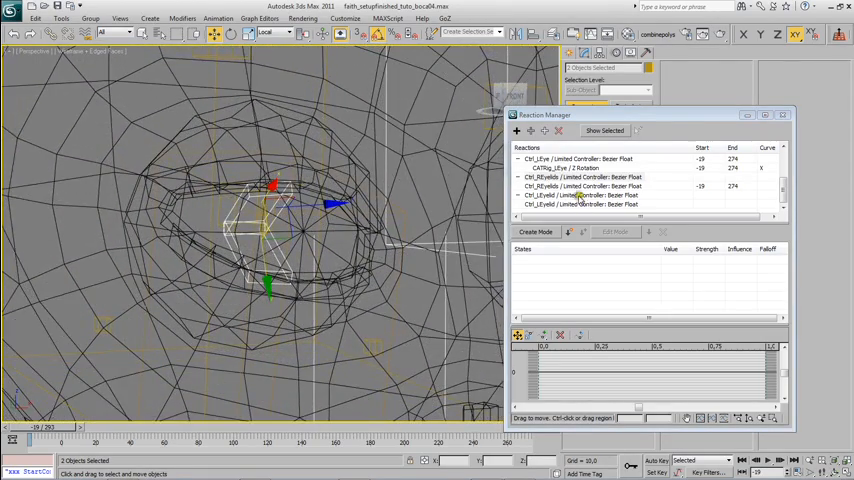
click(584, 176)
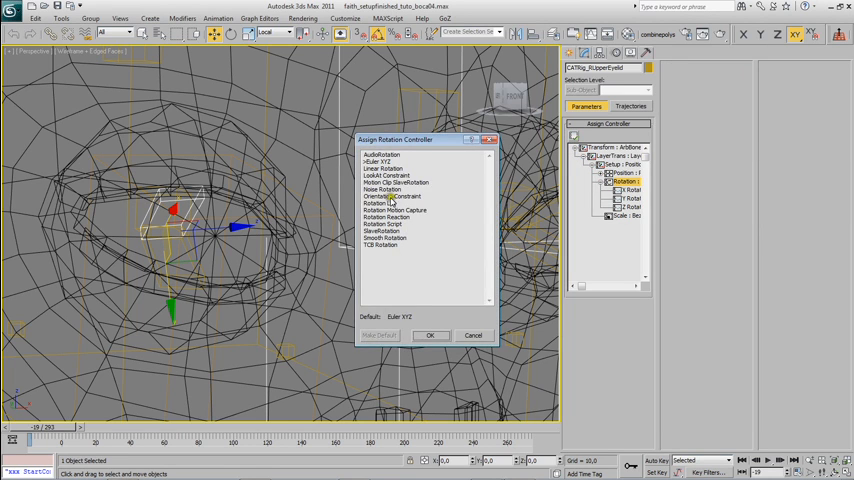
- Assign a second Euler XYZ layer to the eyelid bone's rotation list and select it
click(428, 336)
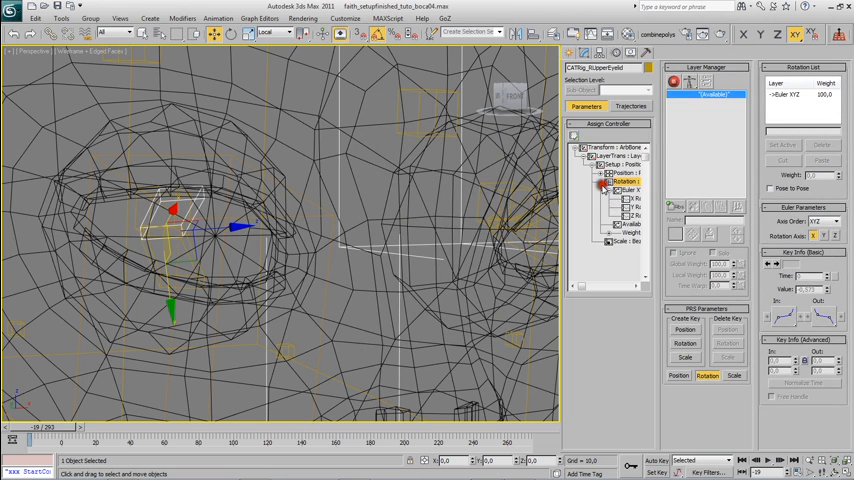
click(576, 136)
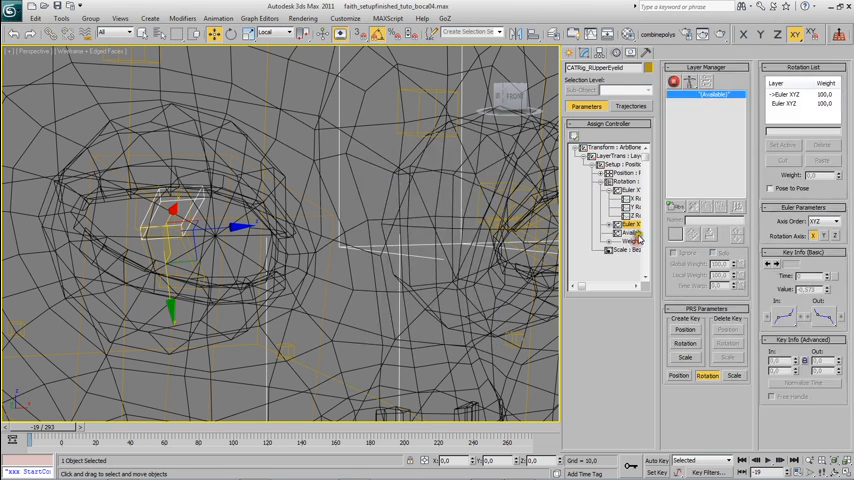
click(788, 92)
text(driven)
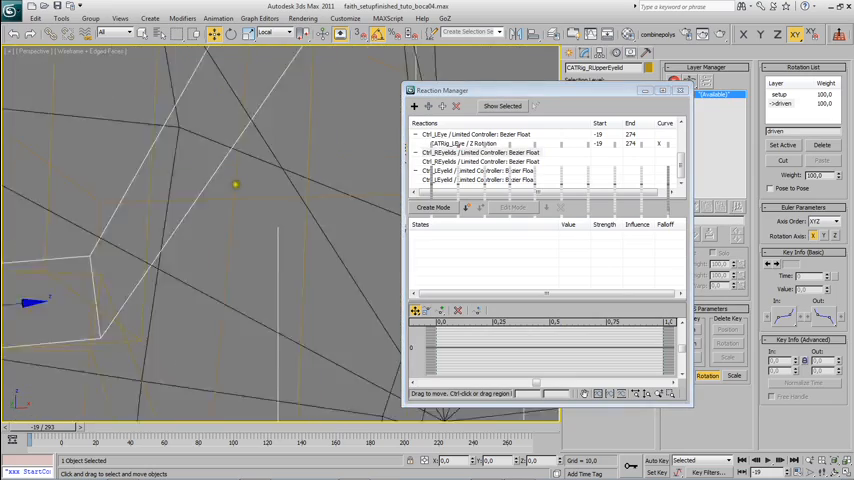
- Add each eyelid bone's Setup layer Z Rotation as a driven reaction under the eyelid masters
click(480, 152)
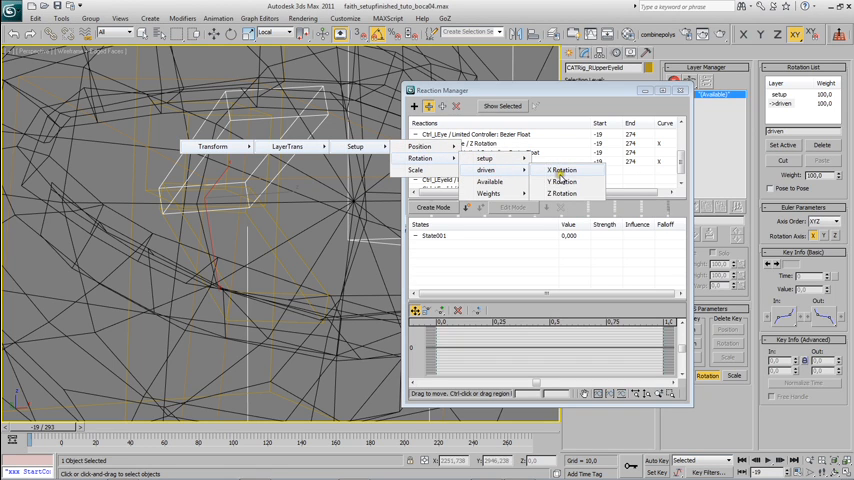
click(560, 192)
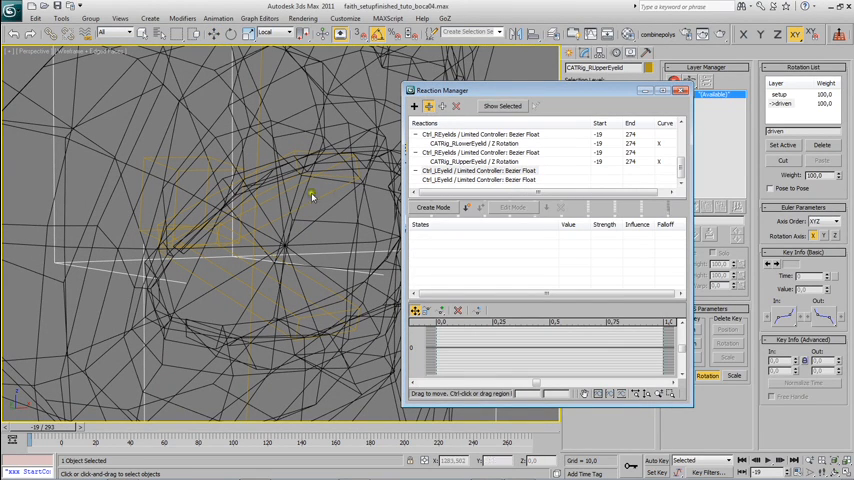
right_click(316, 196)
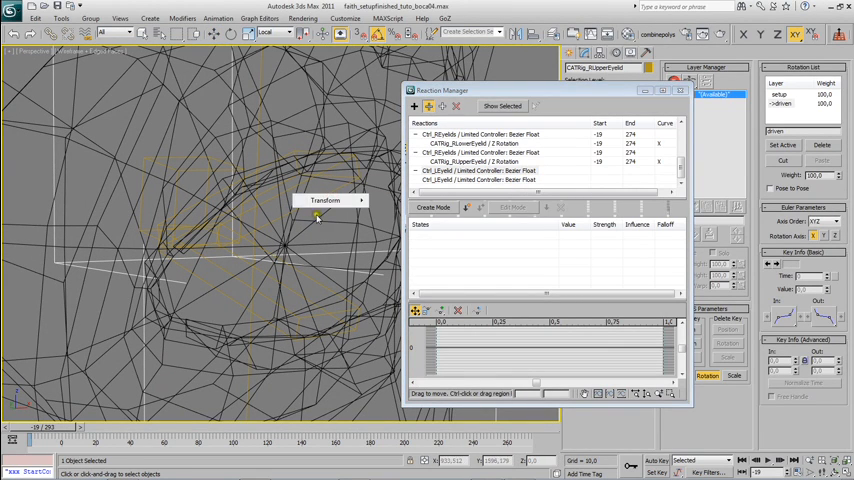
click(470, 170)
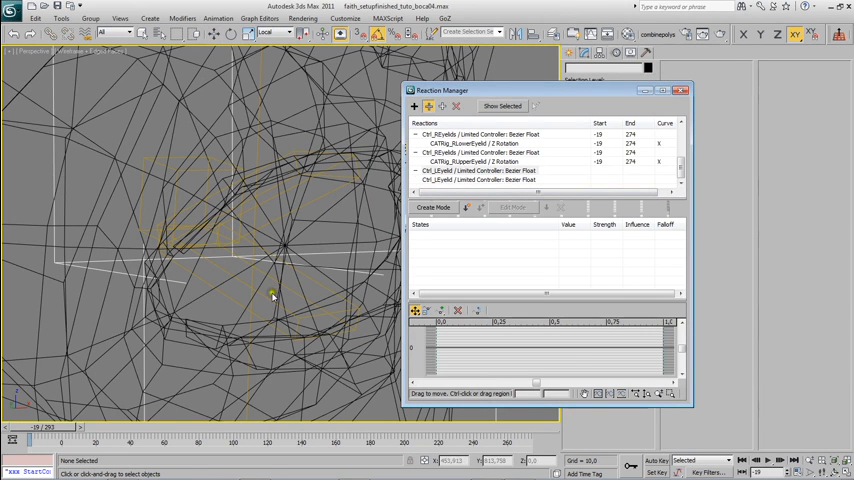
right_click(272, 296)
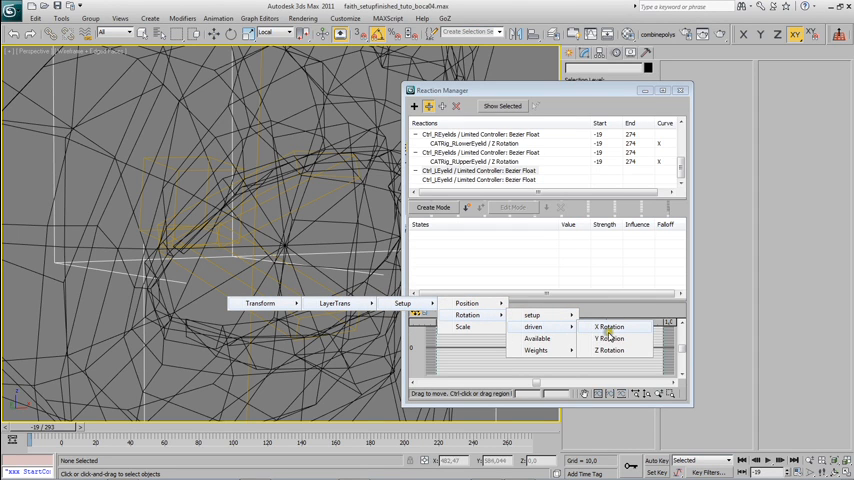
mouse_move(608, 338)
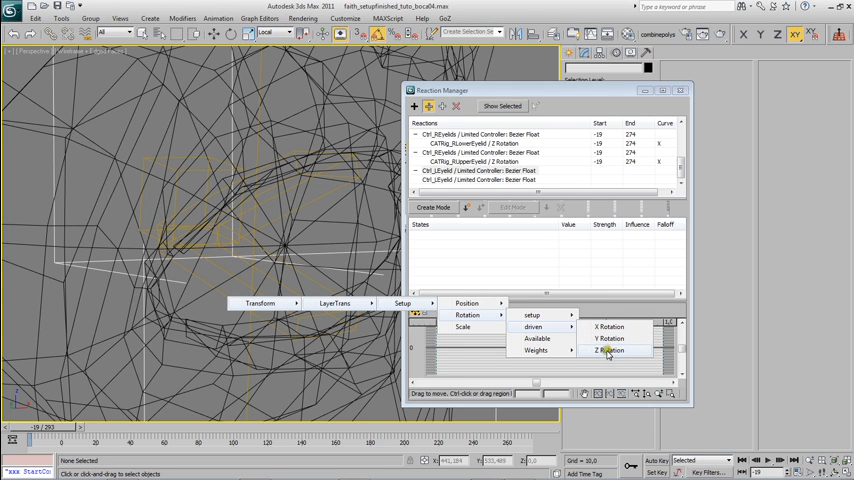
click(608, 350)
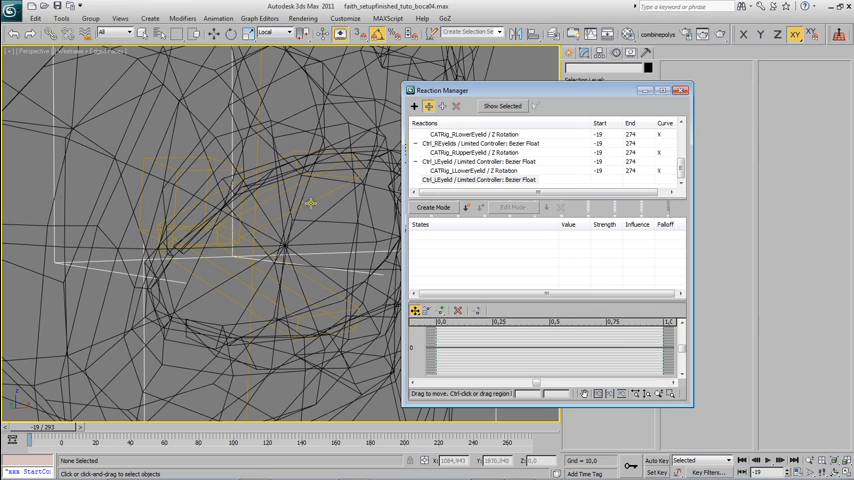
click(448, 208)
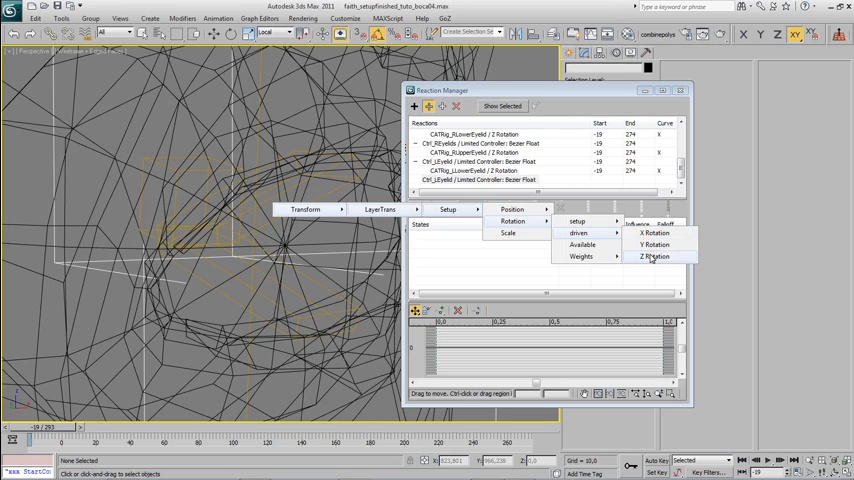
click(652, 256)
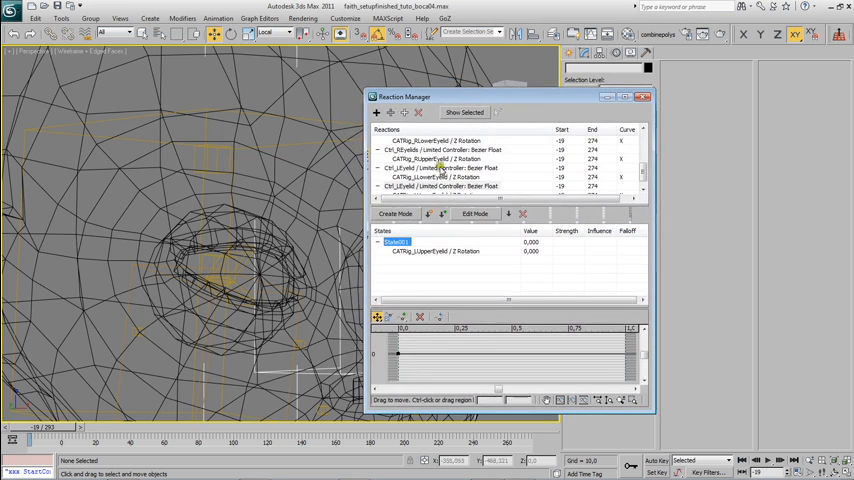
- Create State02 and State03 on the lower eyelid bone's Z rotation reaction
click(440, 186)
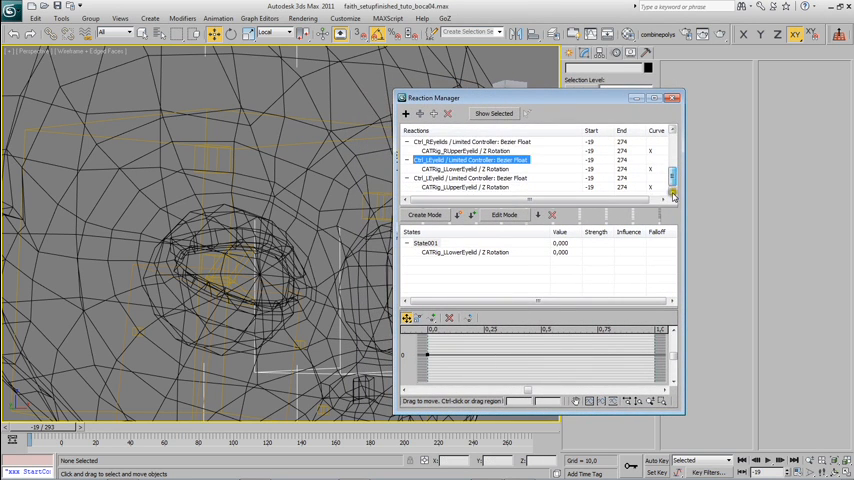
mouse_move(470, 140)
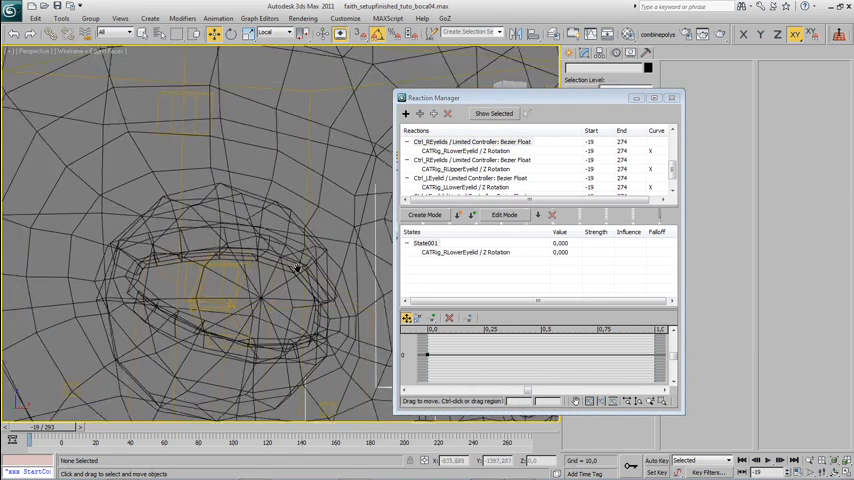
click(466, 252)
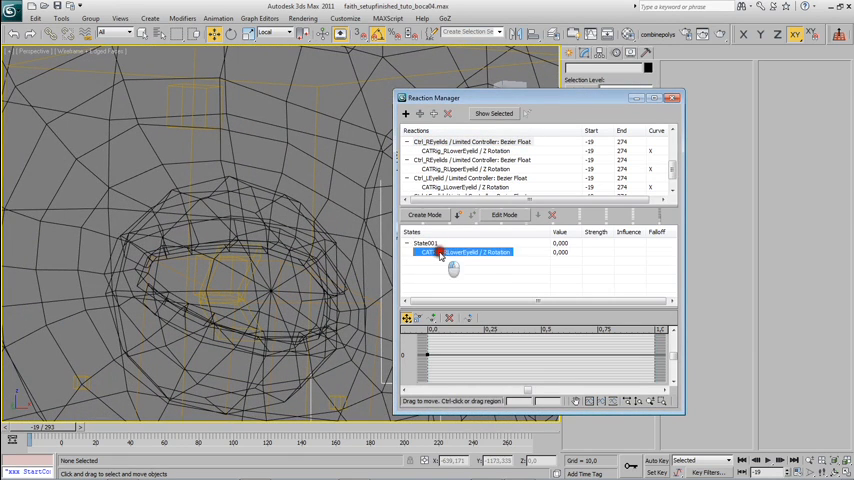
click(458, 216)
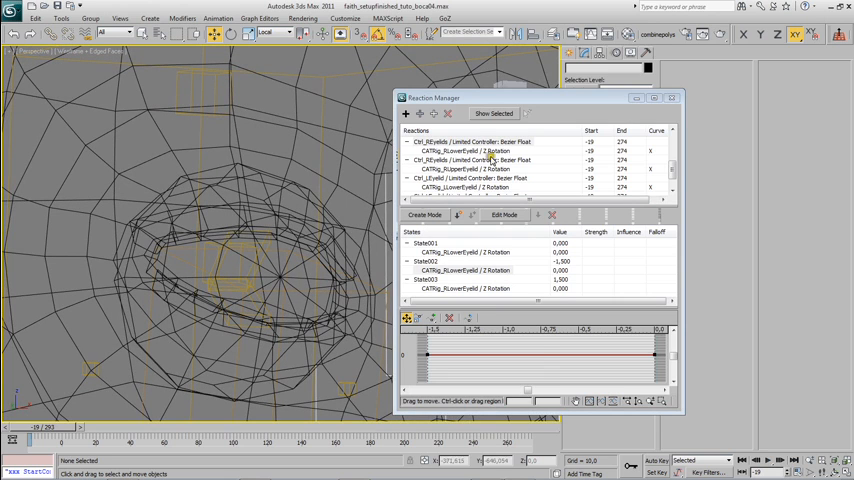
click(468, 150)
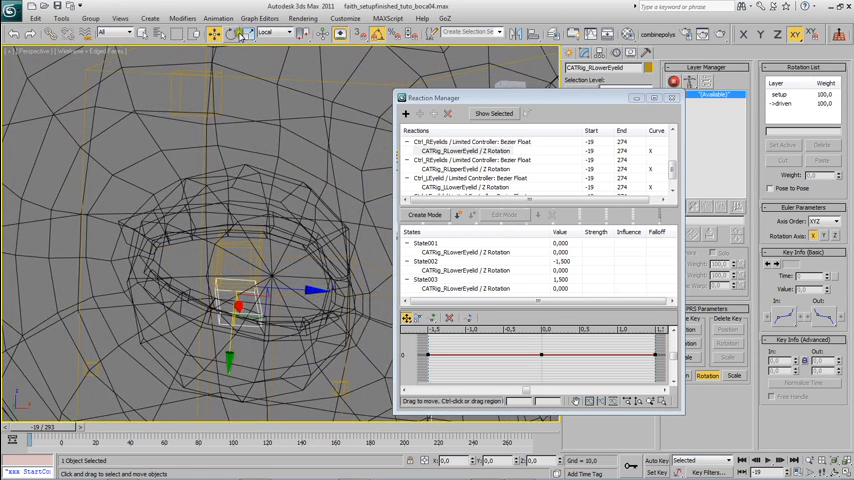
- Adjust the bone rotation values of the lower eyelid's second and third states in Edit Mode
click(460, 270)
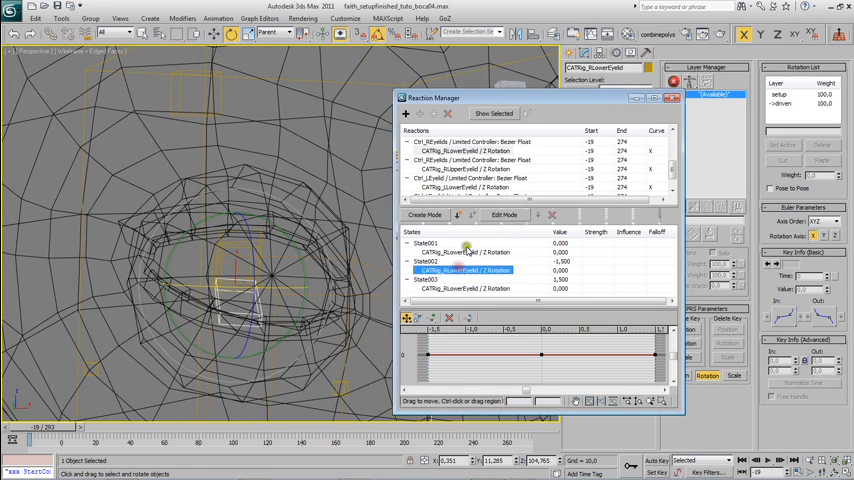
click(504, 216)
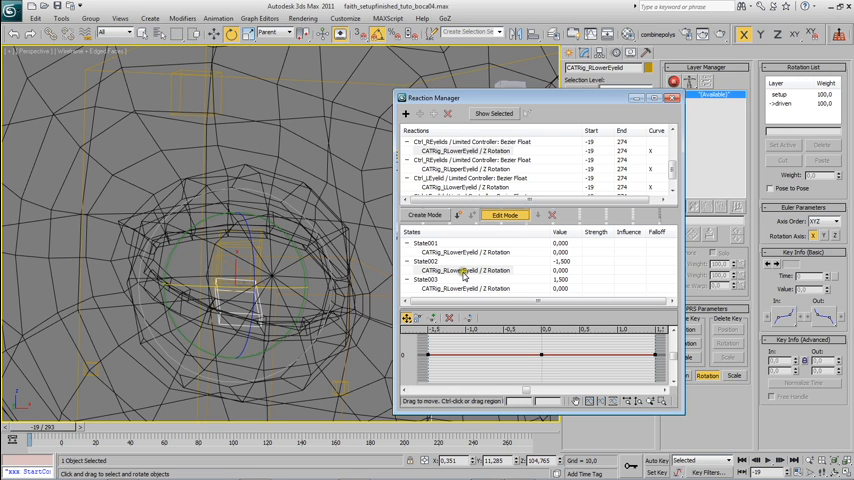
click(464, 270)
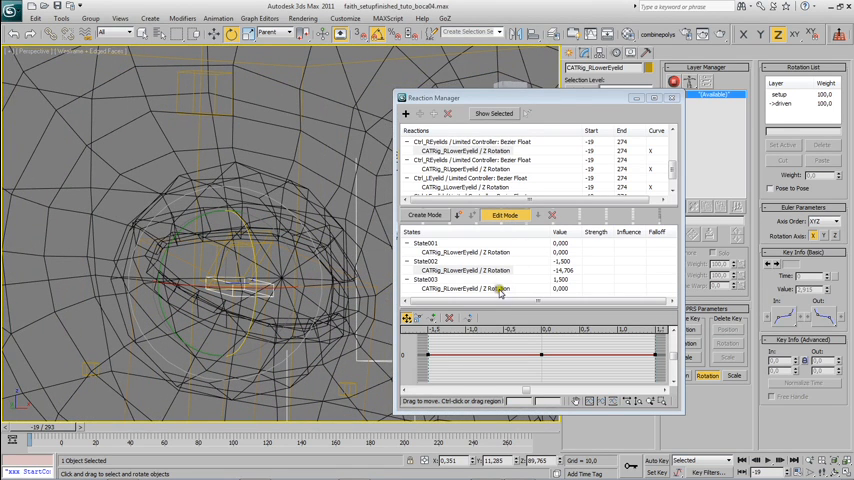
click(462, 288)
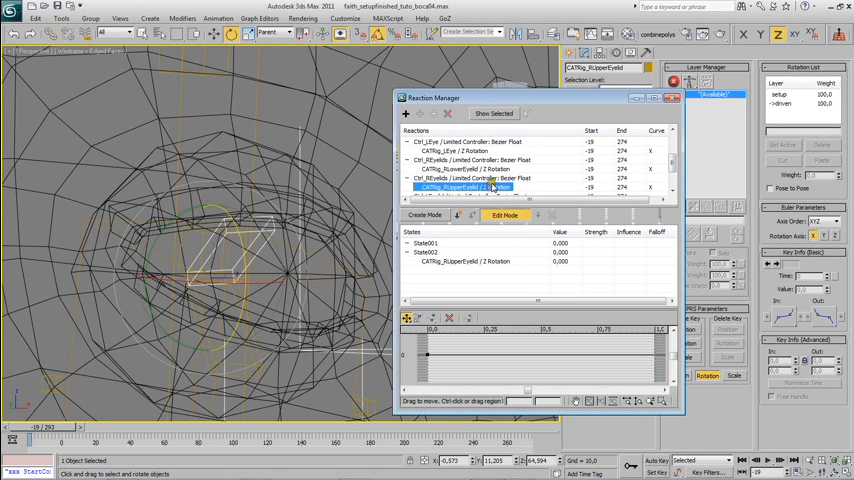
- Create three states on the upper eyelid bone's Z rotation reaction
click(480, 178)
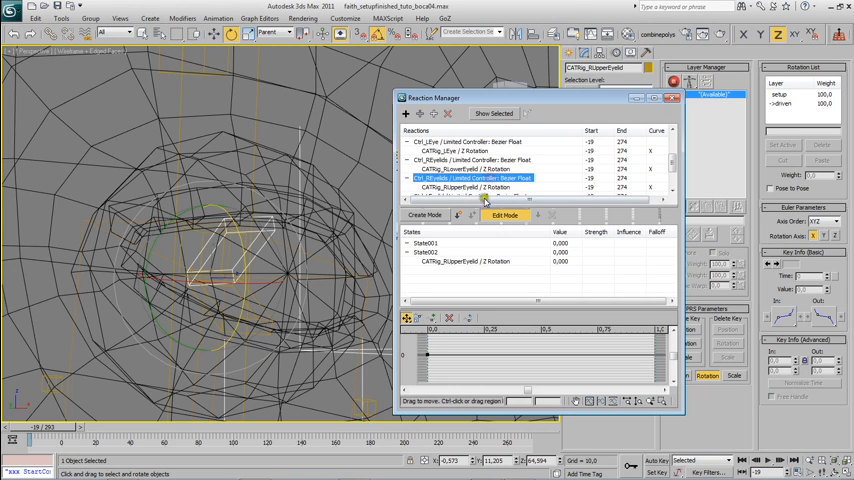
click(504, 216)
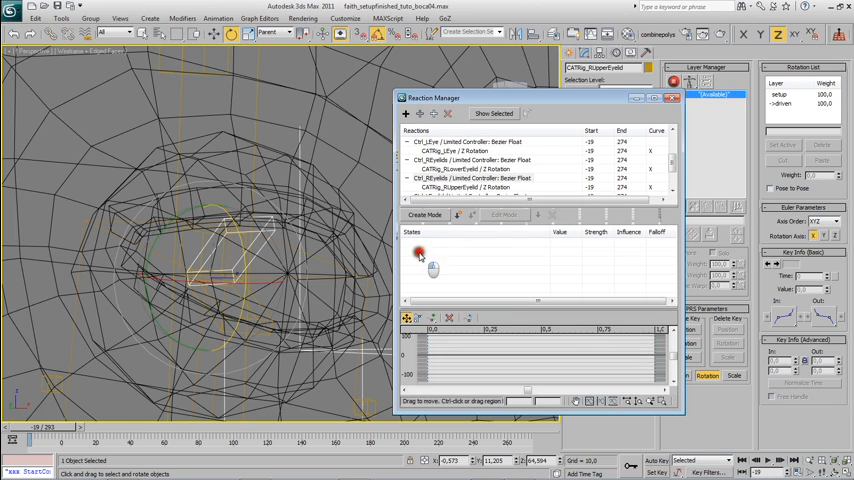
click(458, 216)
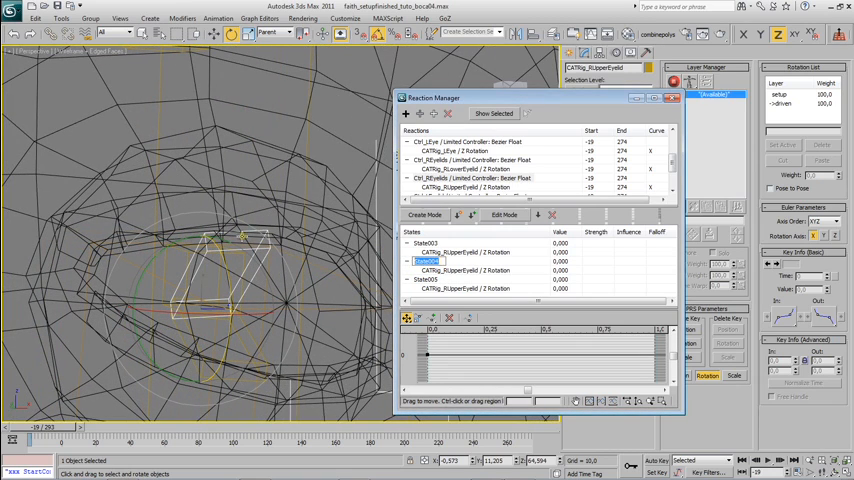
- Set the upper eyelid's State02 value to 1.500 with its bone pose, then begin editing State03
click(506, 216)
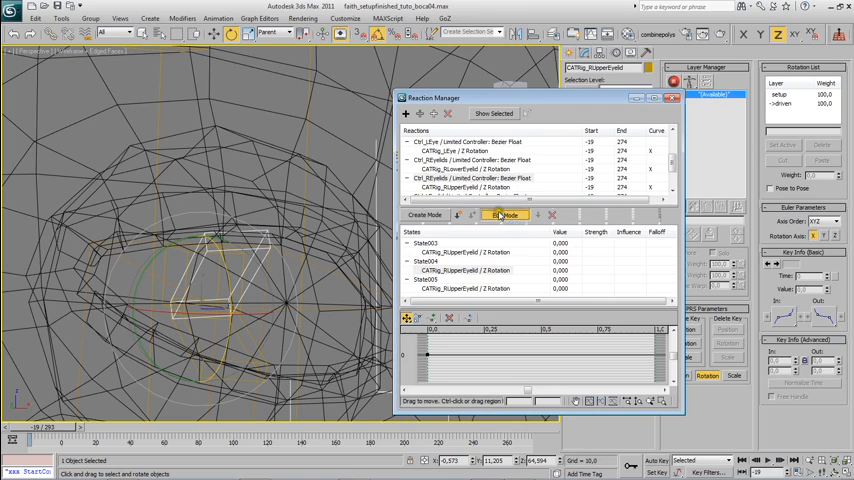
click(504, 216)
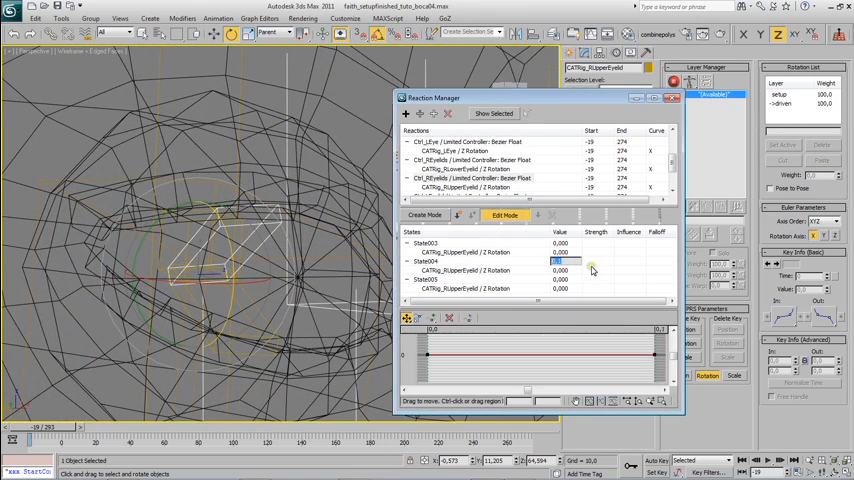
text(1.500)
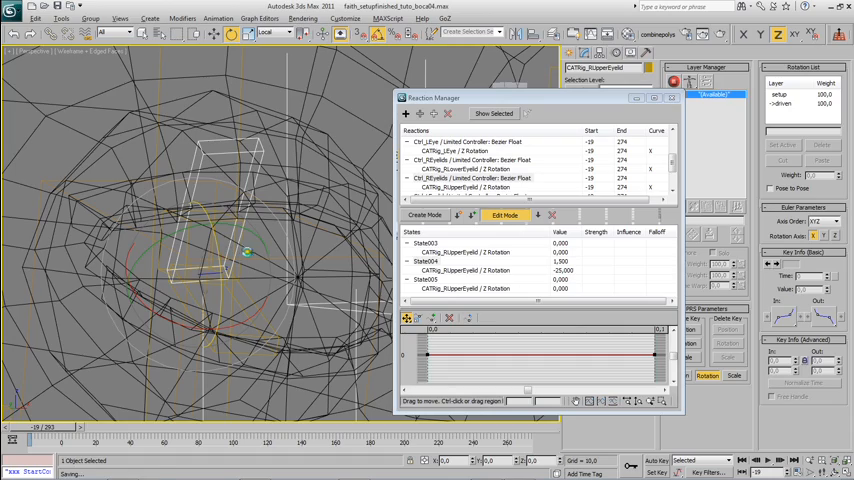
click(426, 260)
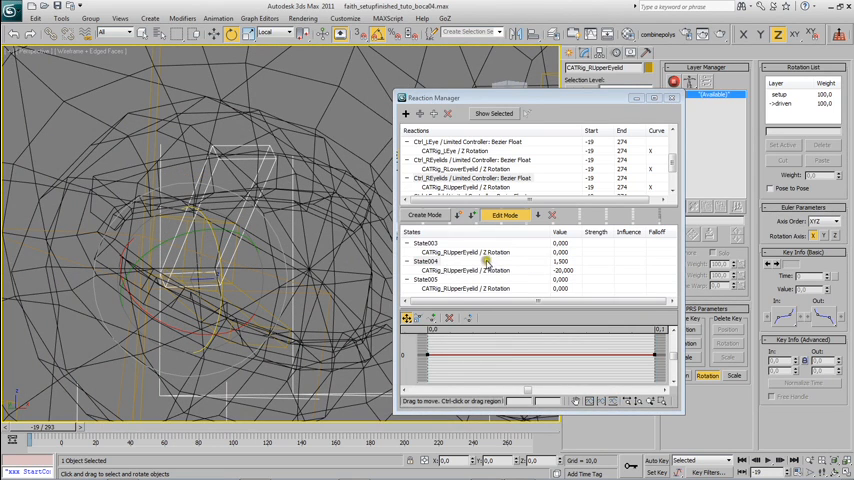
click(504, 216)
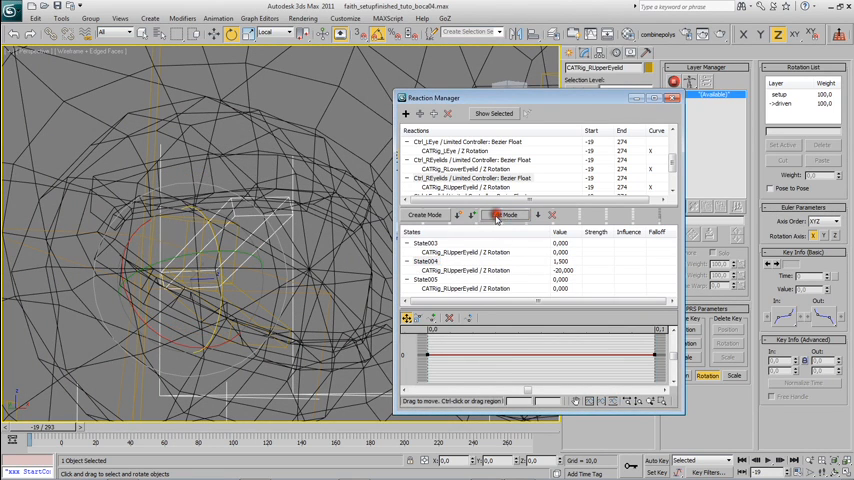
click(424, 280)
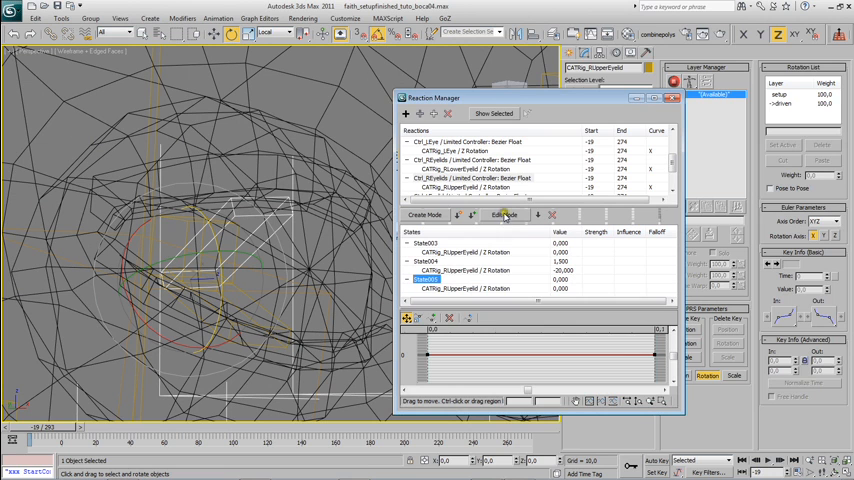